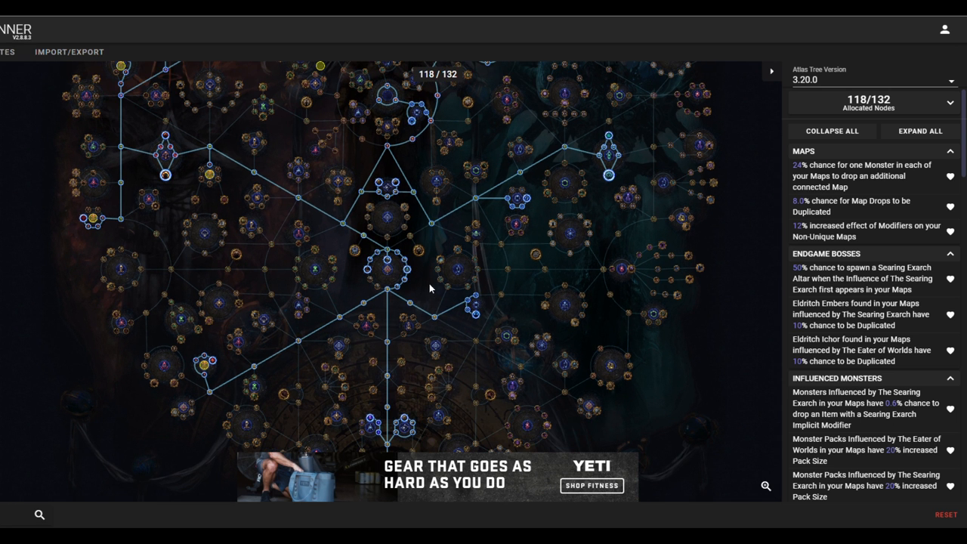
mouse_move(529, 336)
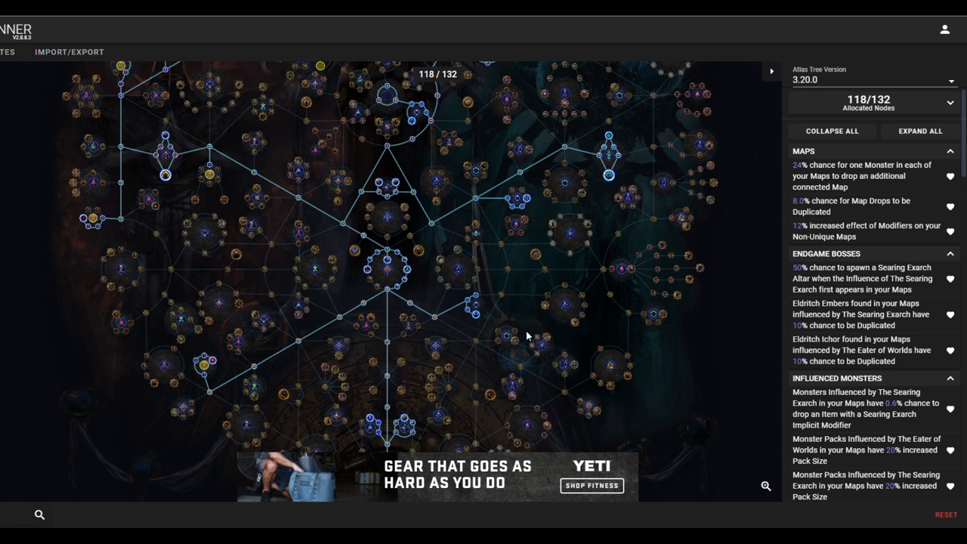
mouse_move(203, 331)
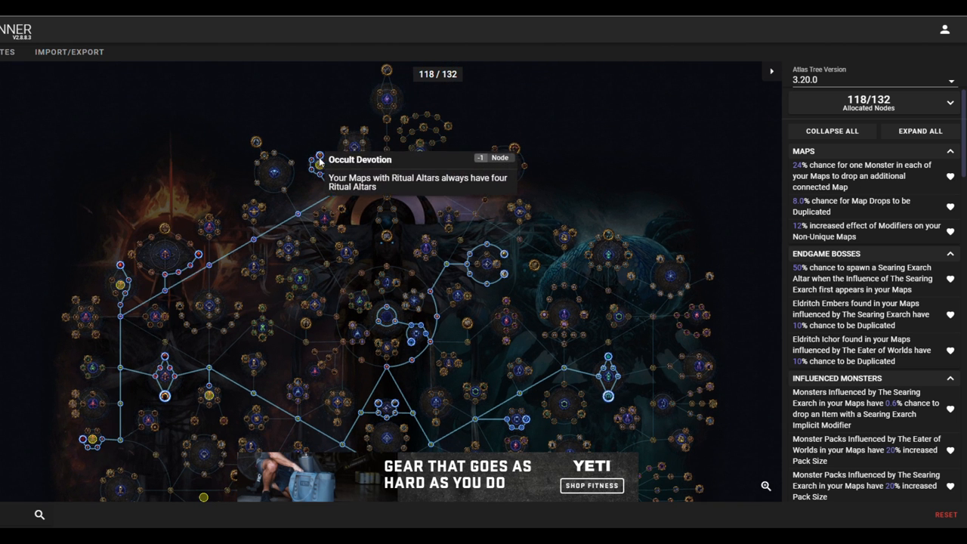
mouse_move(199, 257)
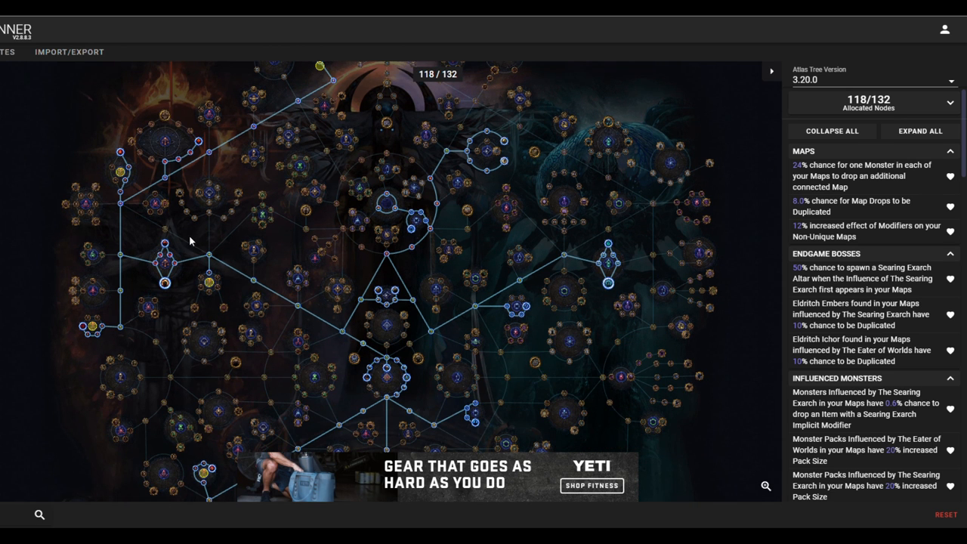
mouse_move(164, 284)
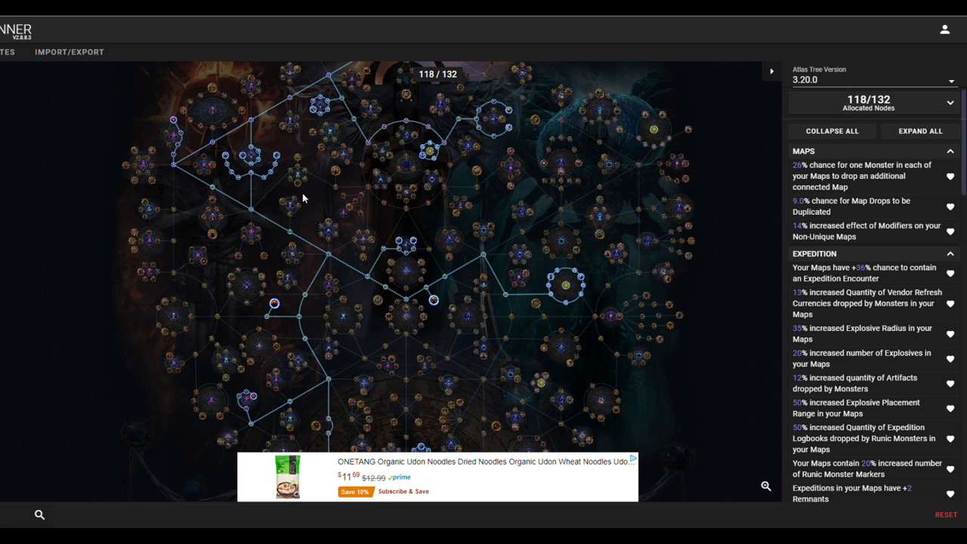
mouse_move(263, 279)
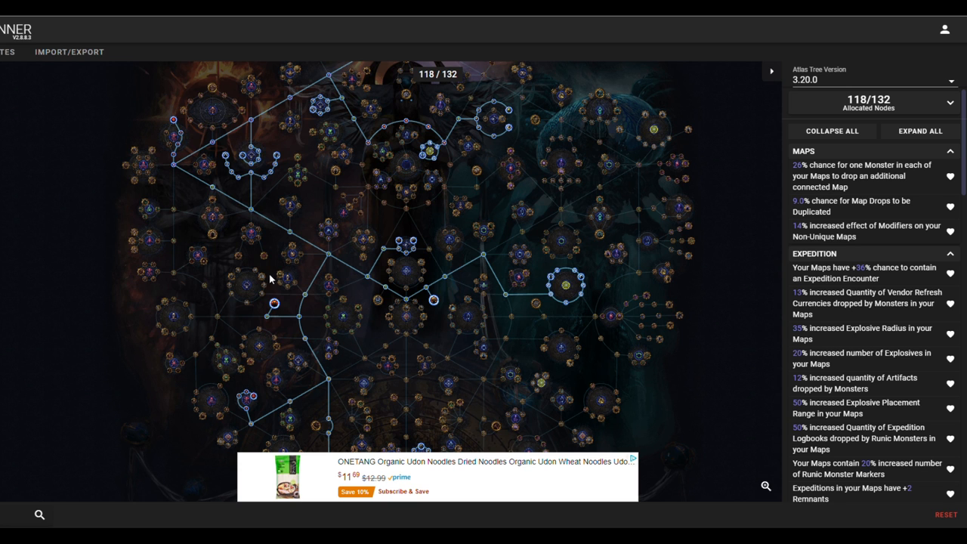
mouse_move(276, 156)
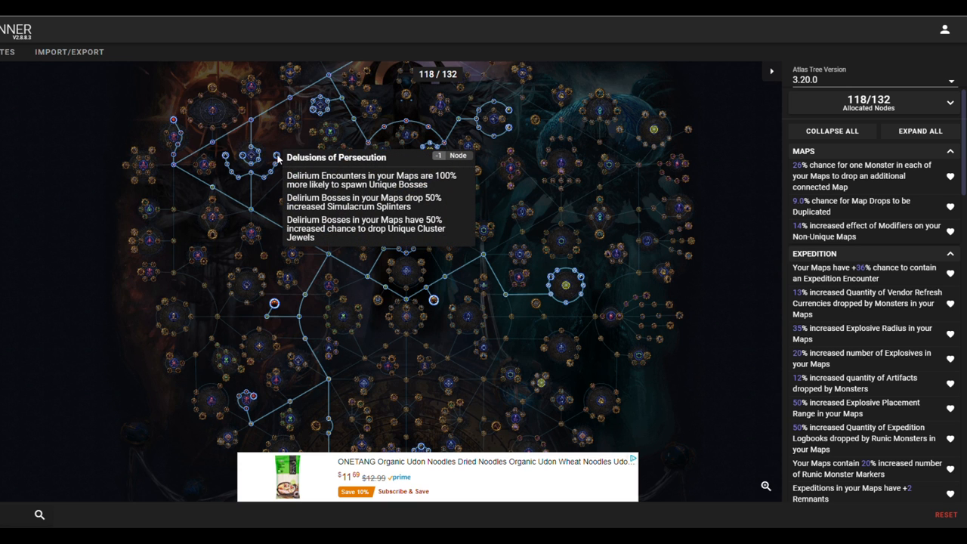
mouse_move(225, 157)
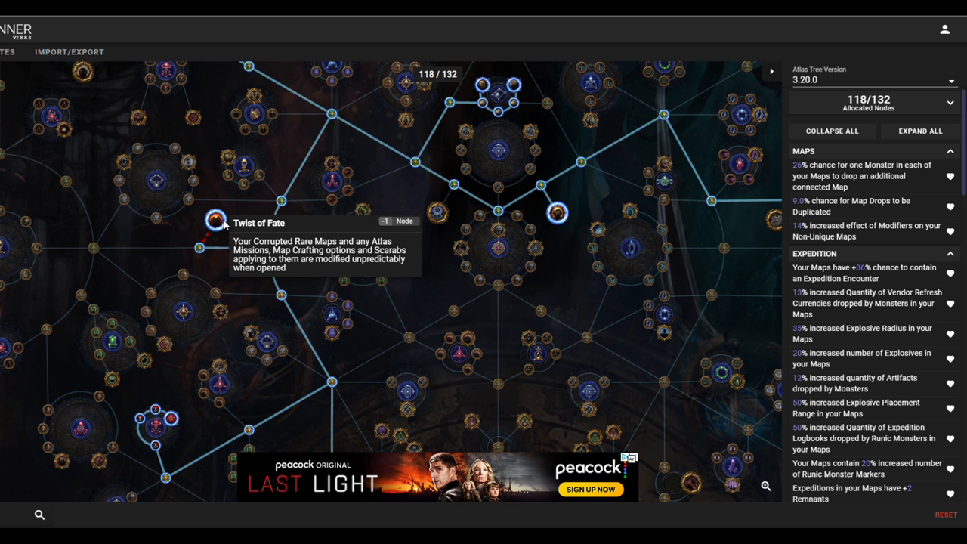
mouse_move(274, 230)
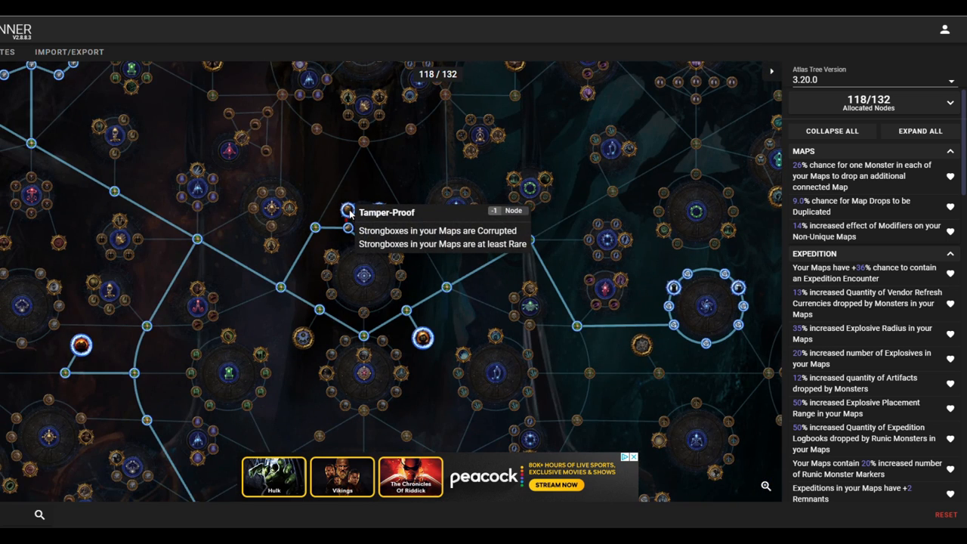
scroll("down", 3)
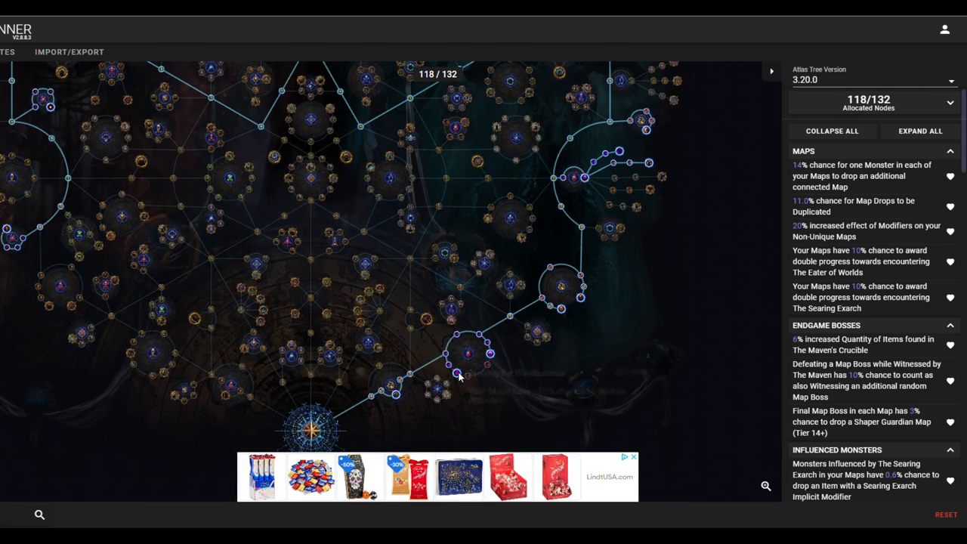
mouse_move(489, 353)
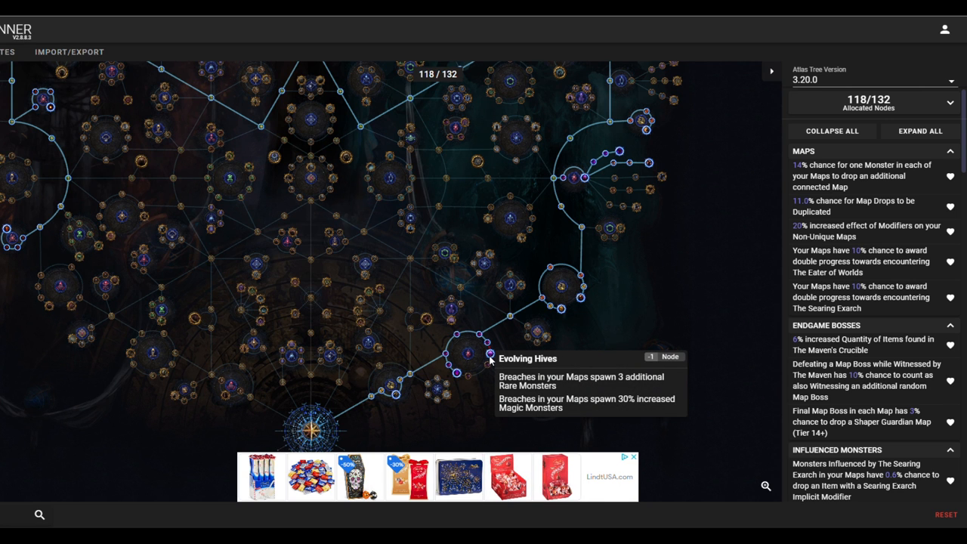
mouse_move(569, 318)
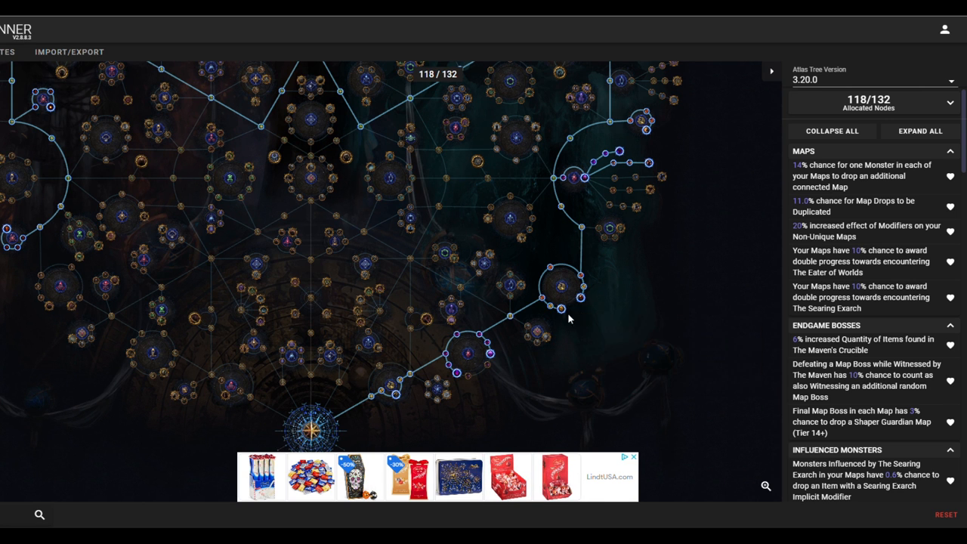
mouse_move(497, 338)
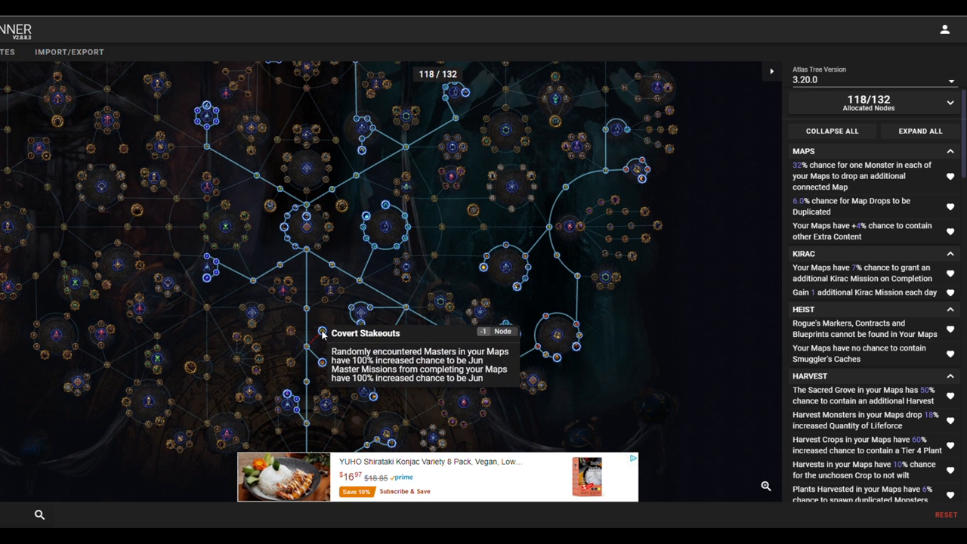
mouse_move(322, 368)
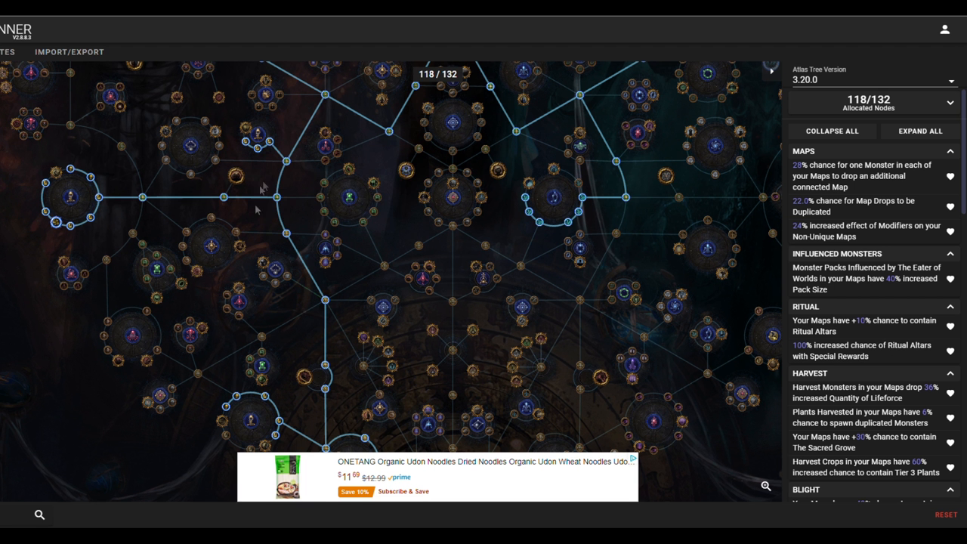
mouse_move(261, 189)
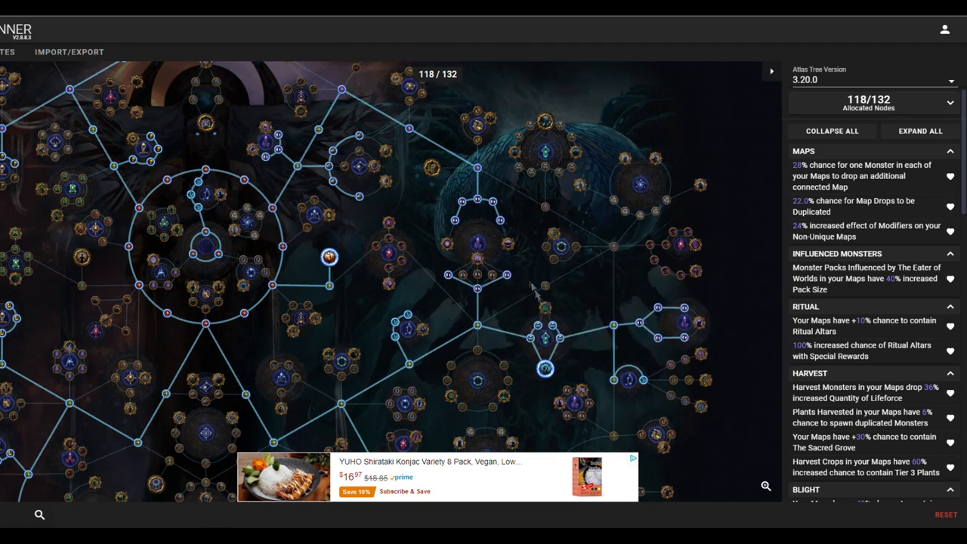
mouse_move(657, 310)
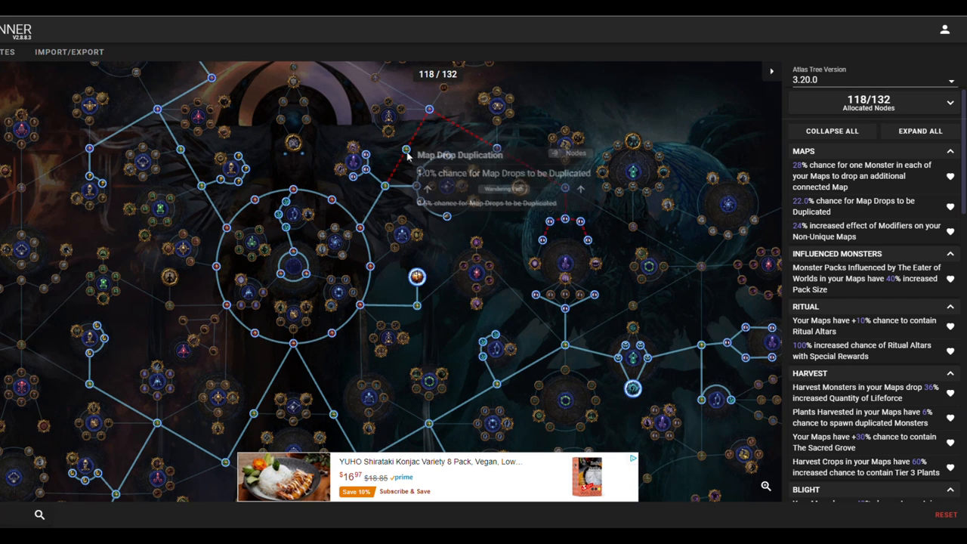
mouse_move(445, 158)
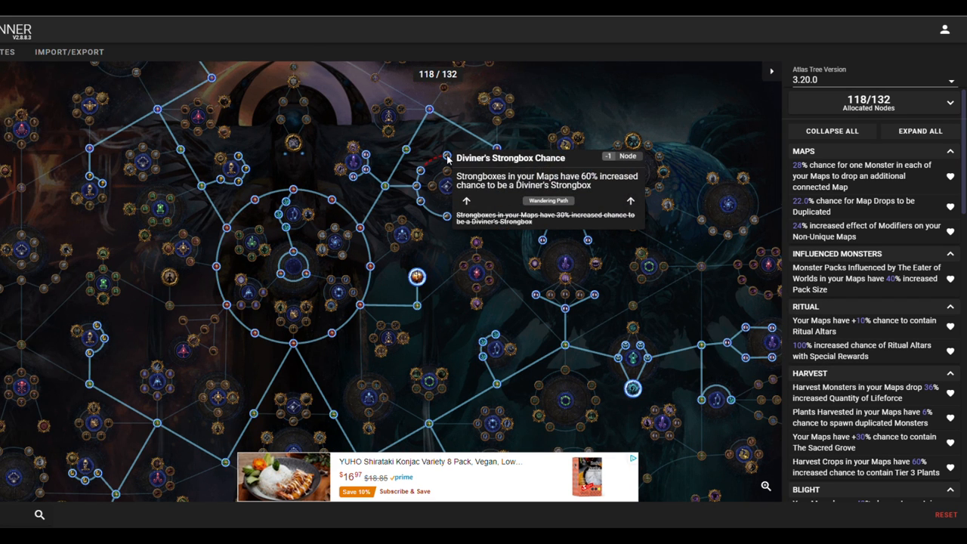